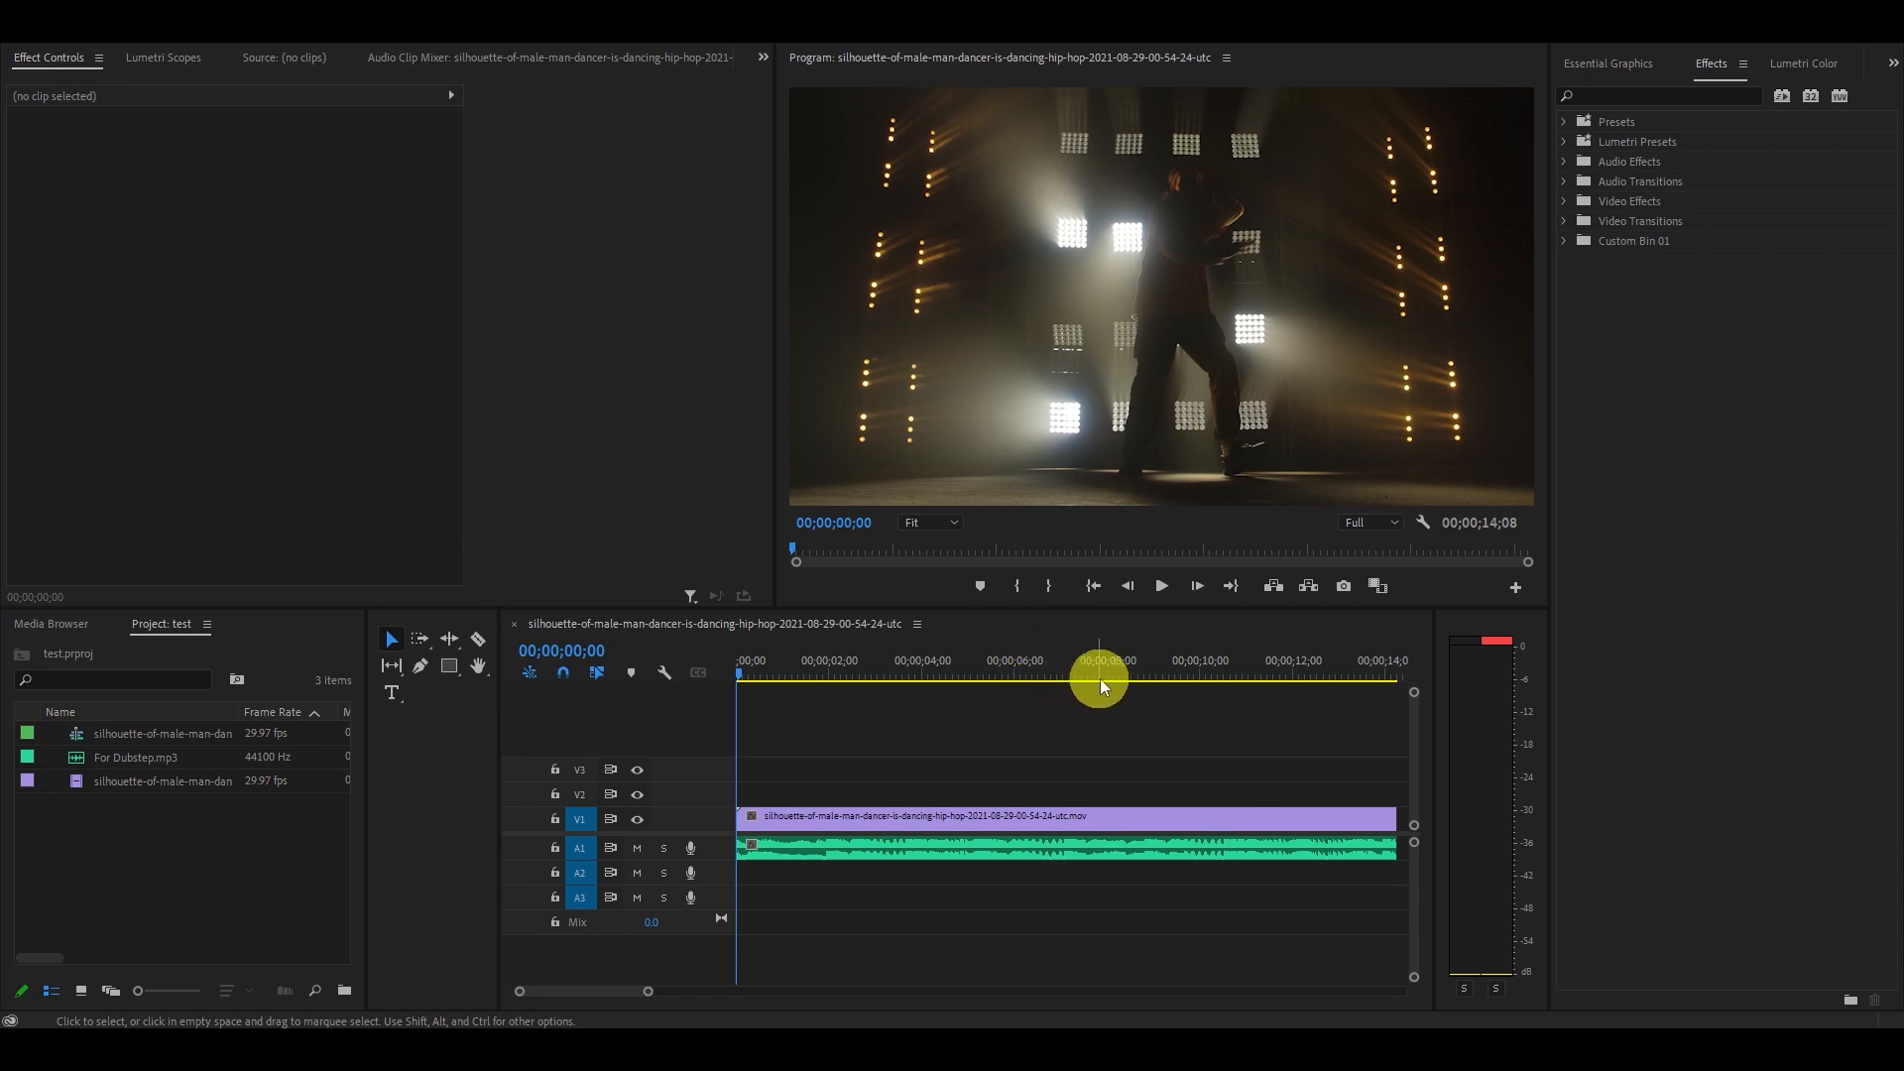
- Add a new 1920x1080 adjustment layer to the project via New Item > Adjustment Layer
click(1158, 586)
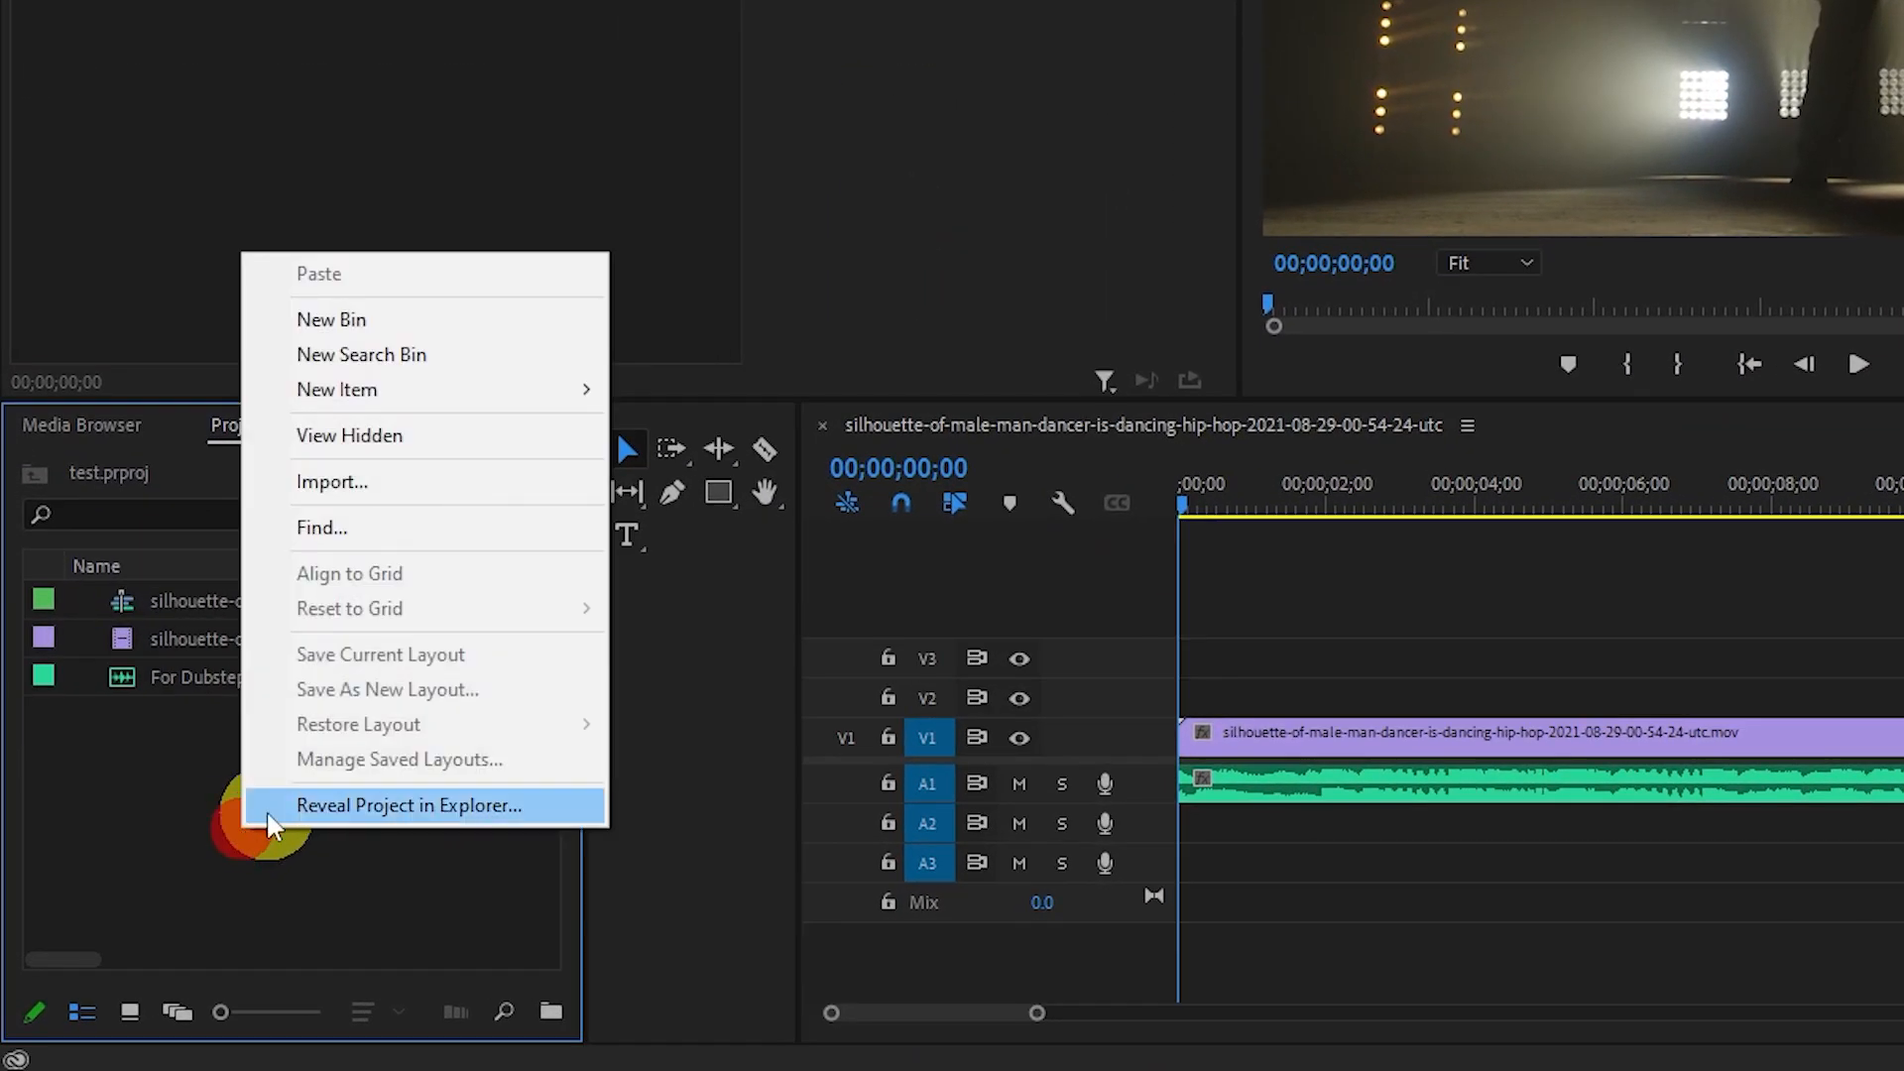
mouse_move(353, 390)
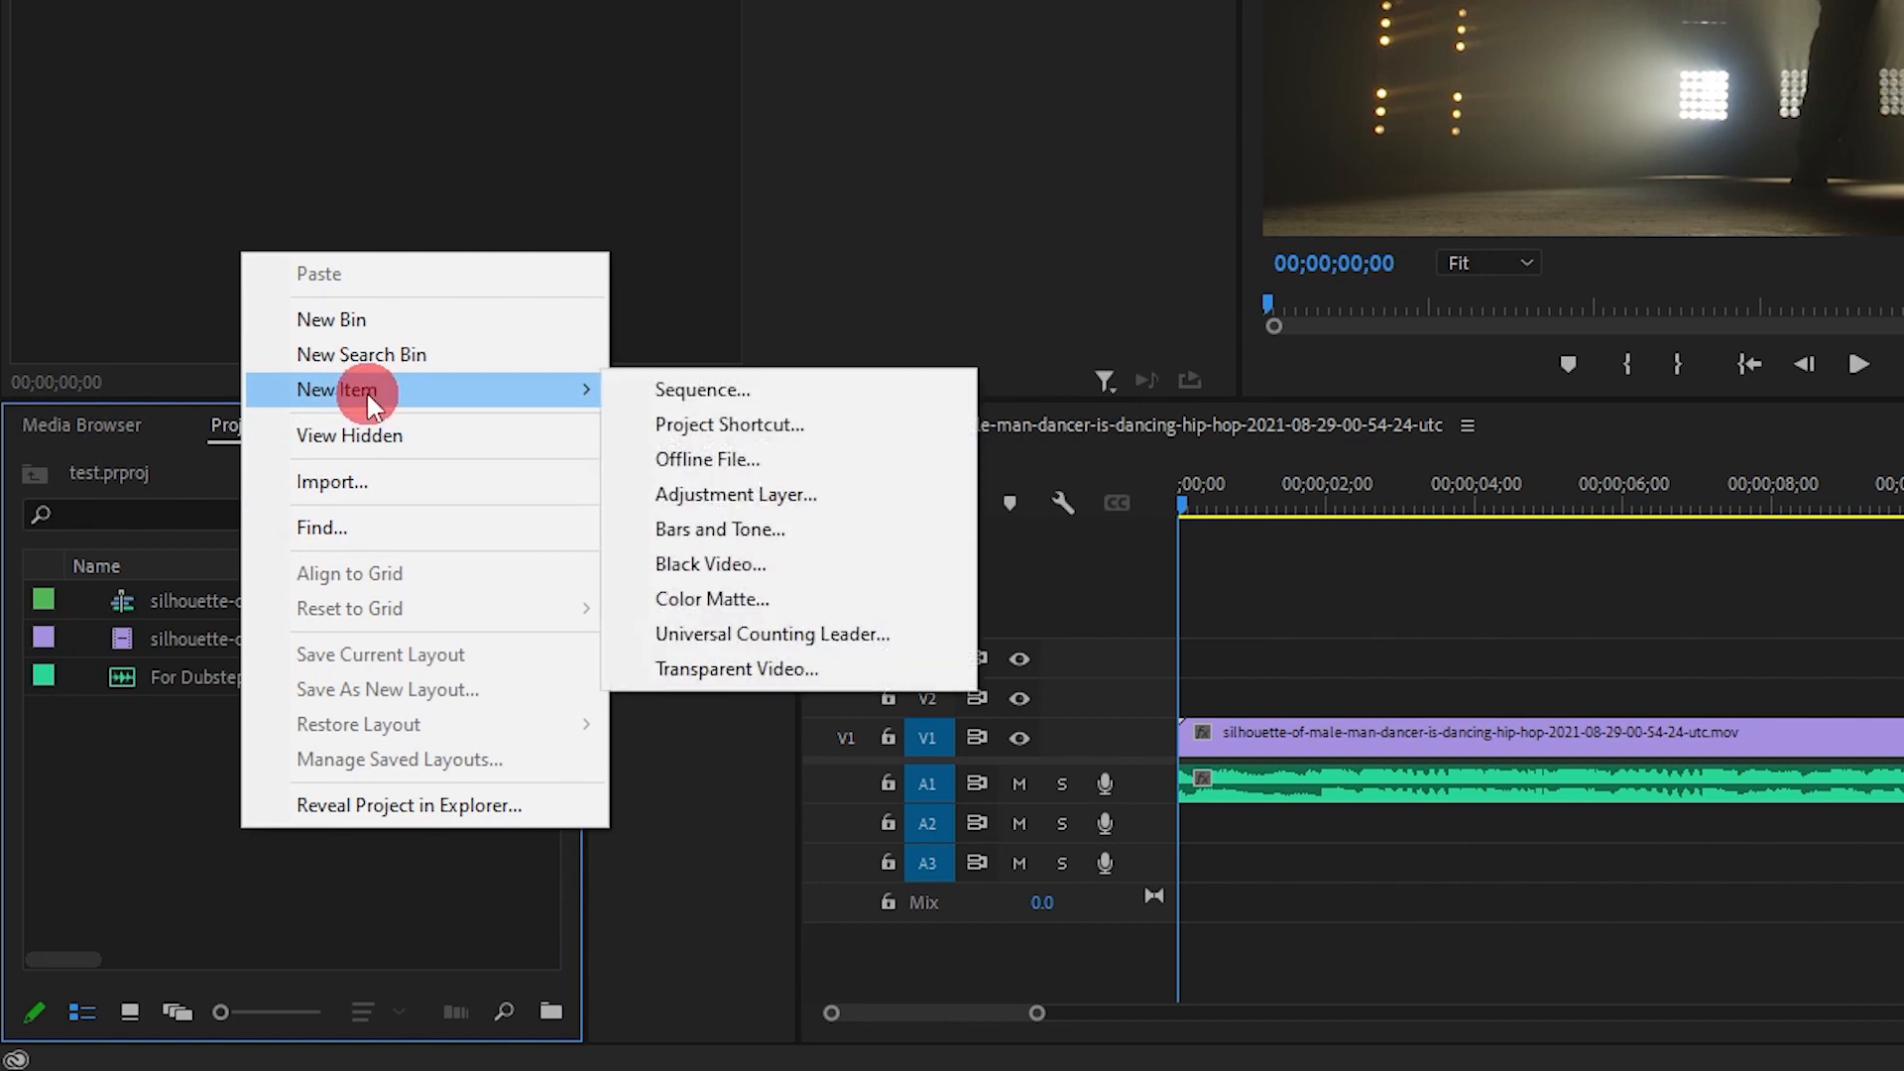
click(734, 494)
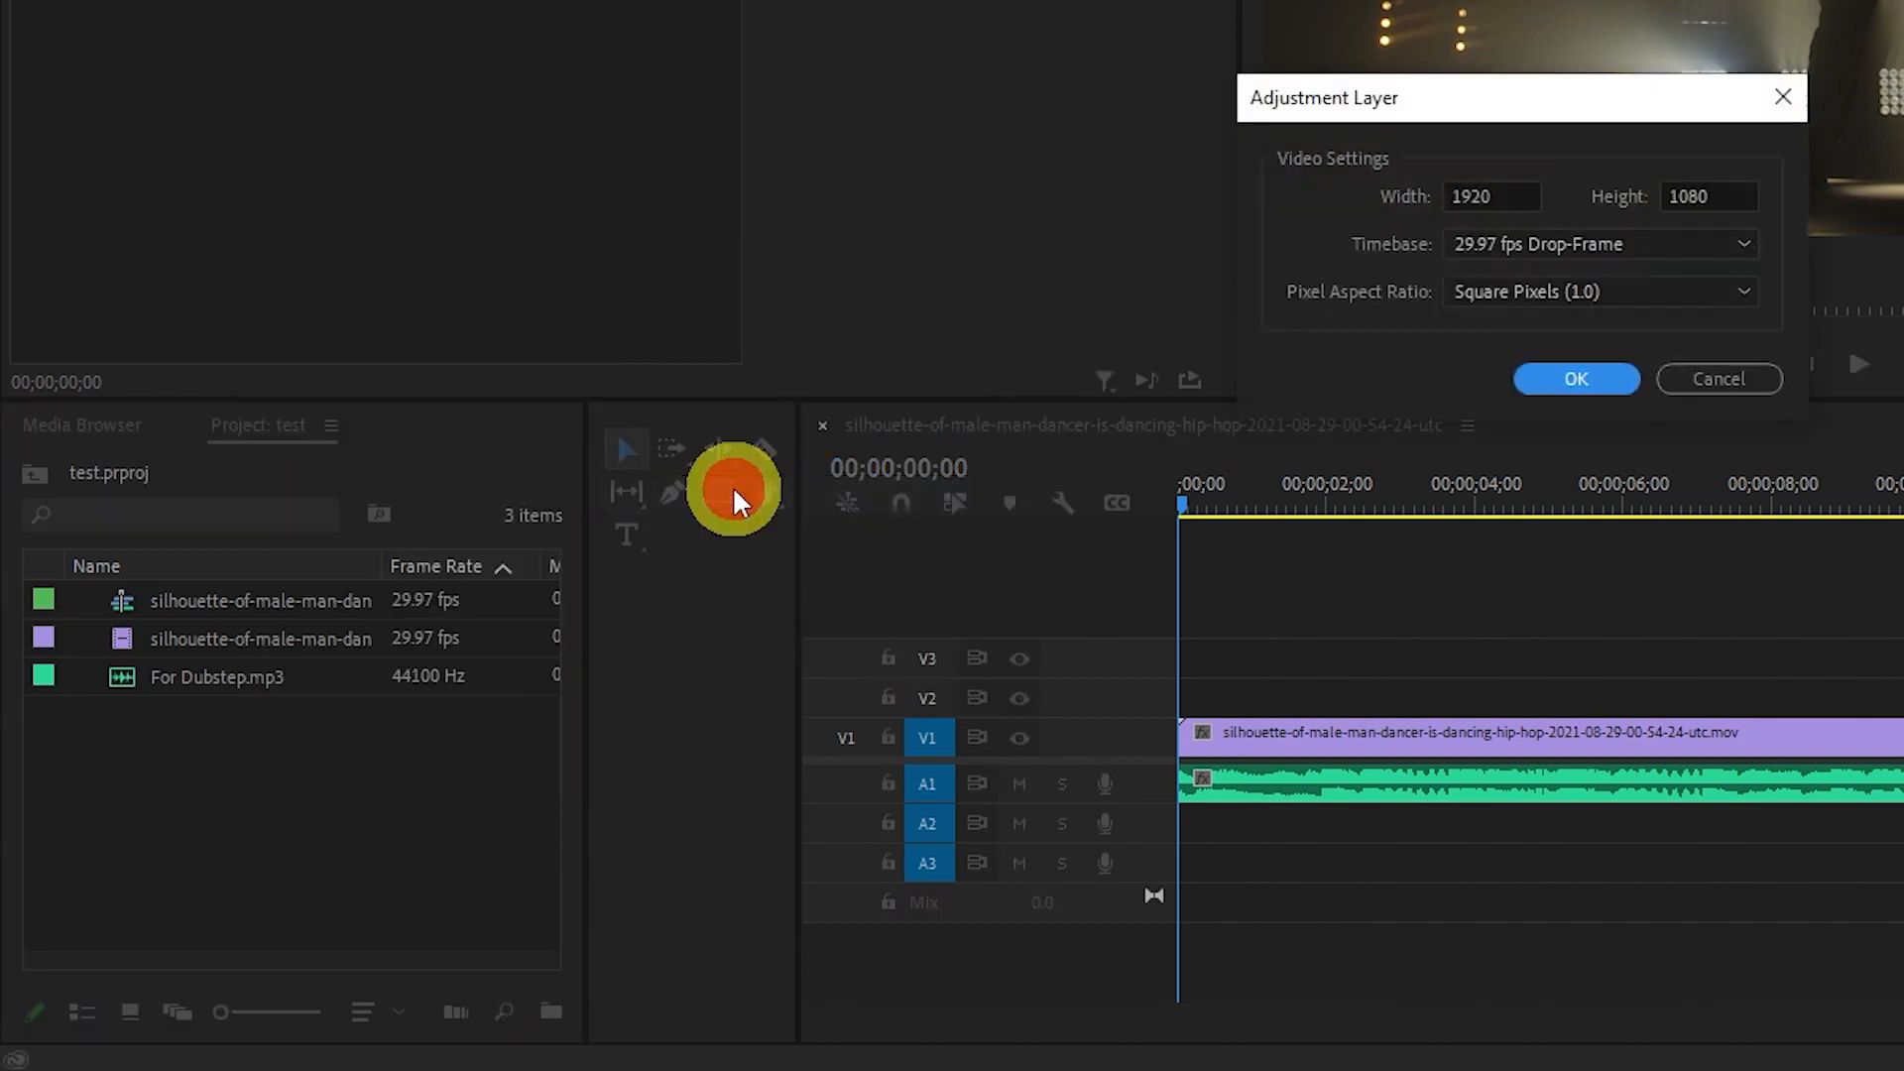
click(1575, 377)
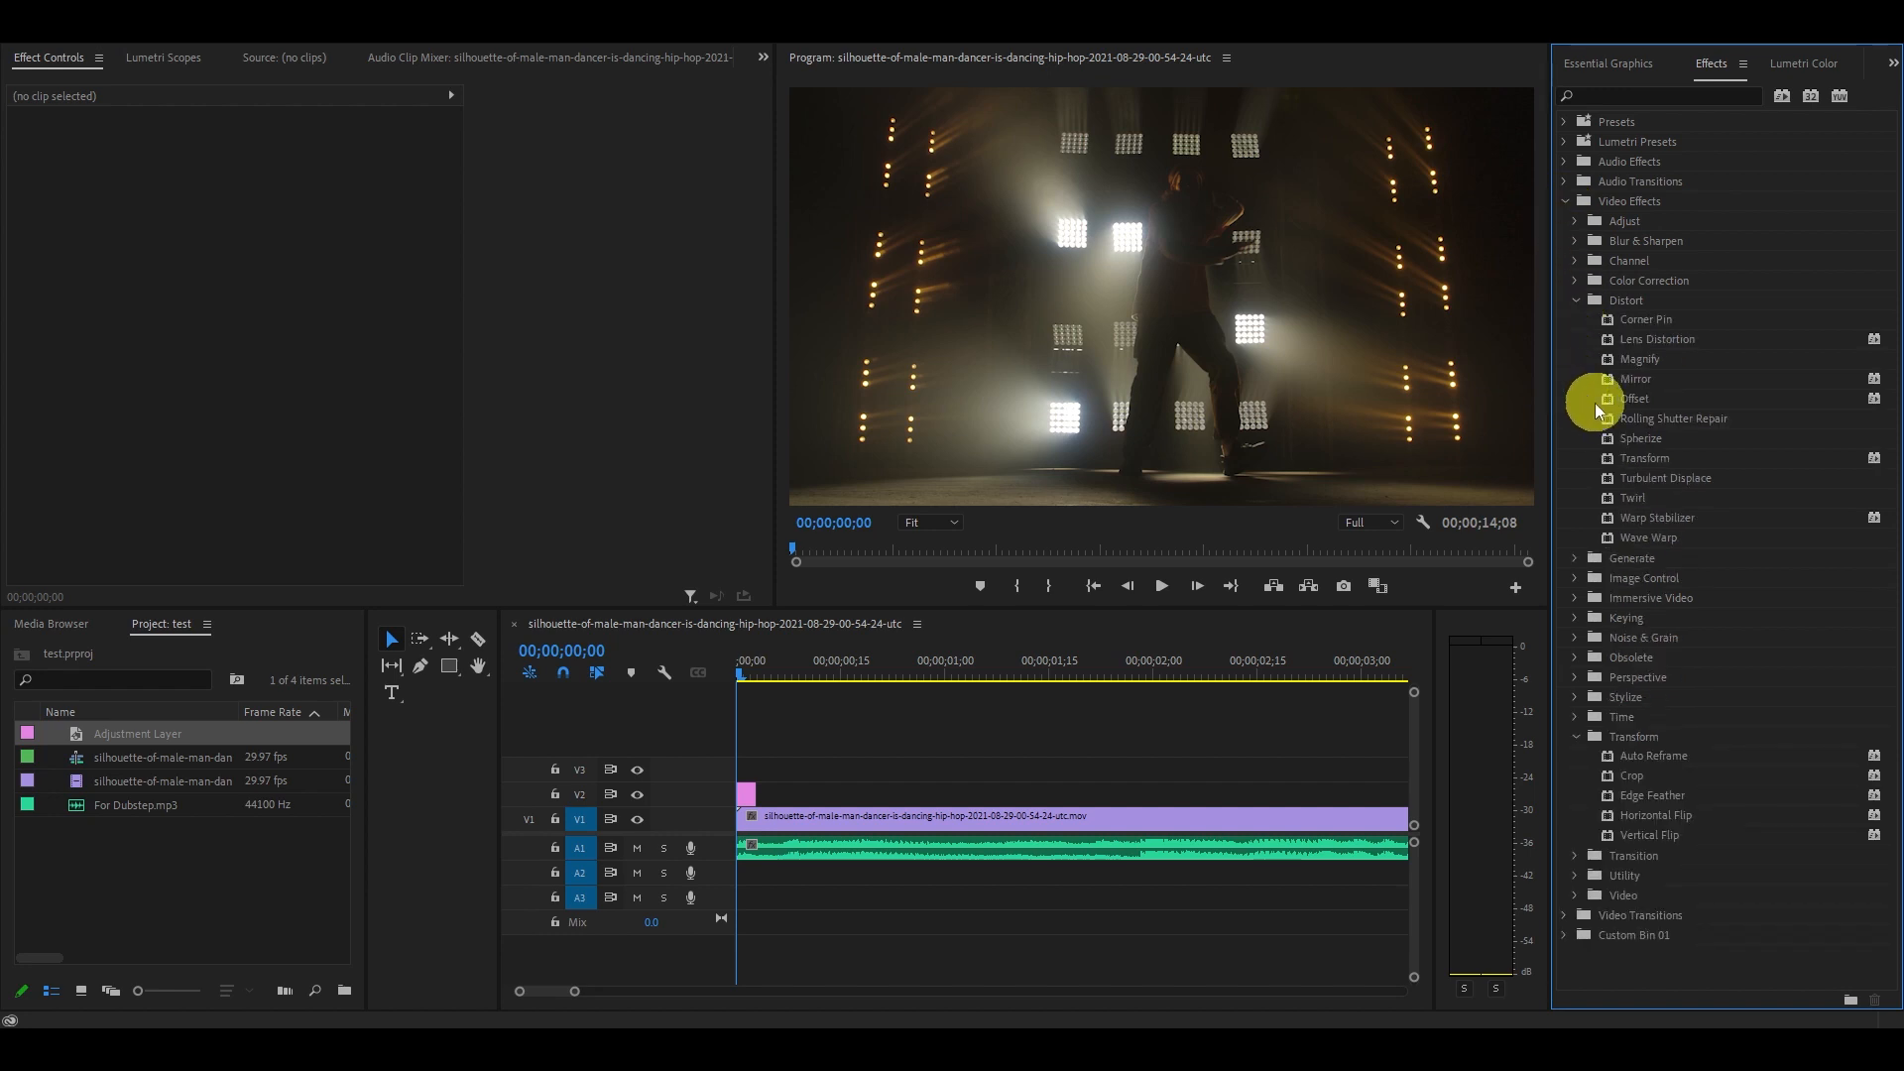
- Drag the Transform distort effect onto the adjustment layer clip on V2
drag(1644, 458, 748, 789)
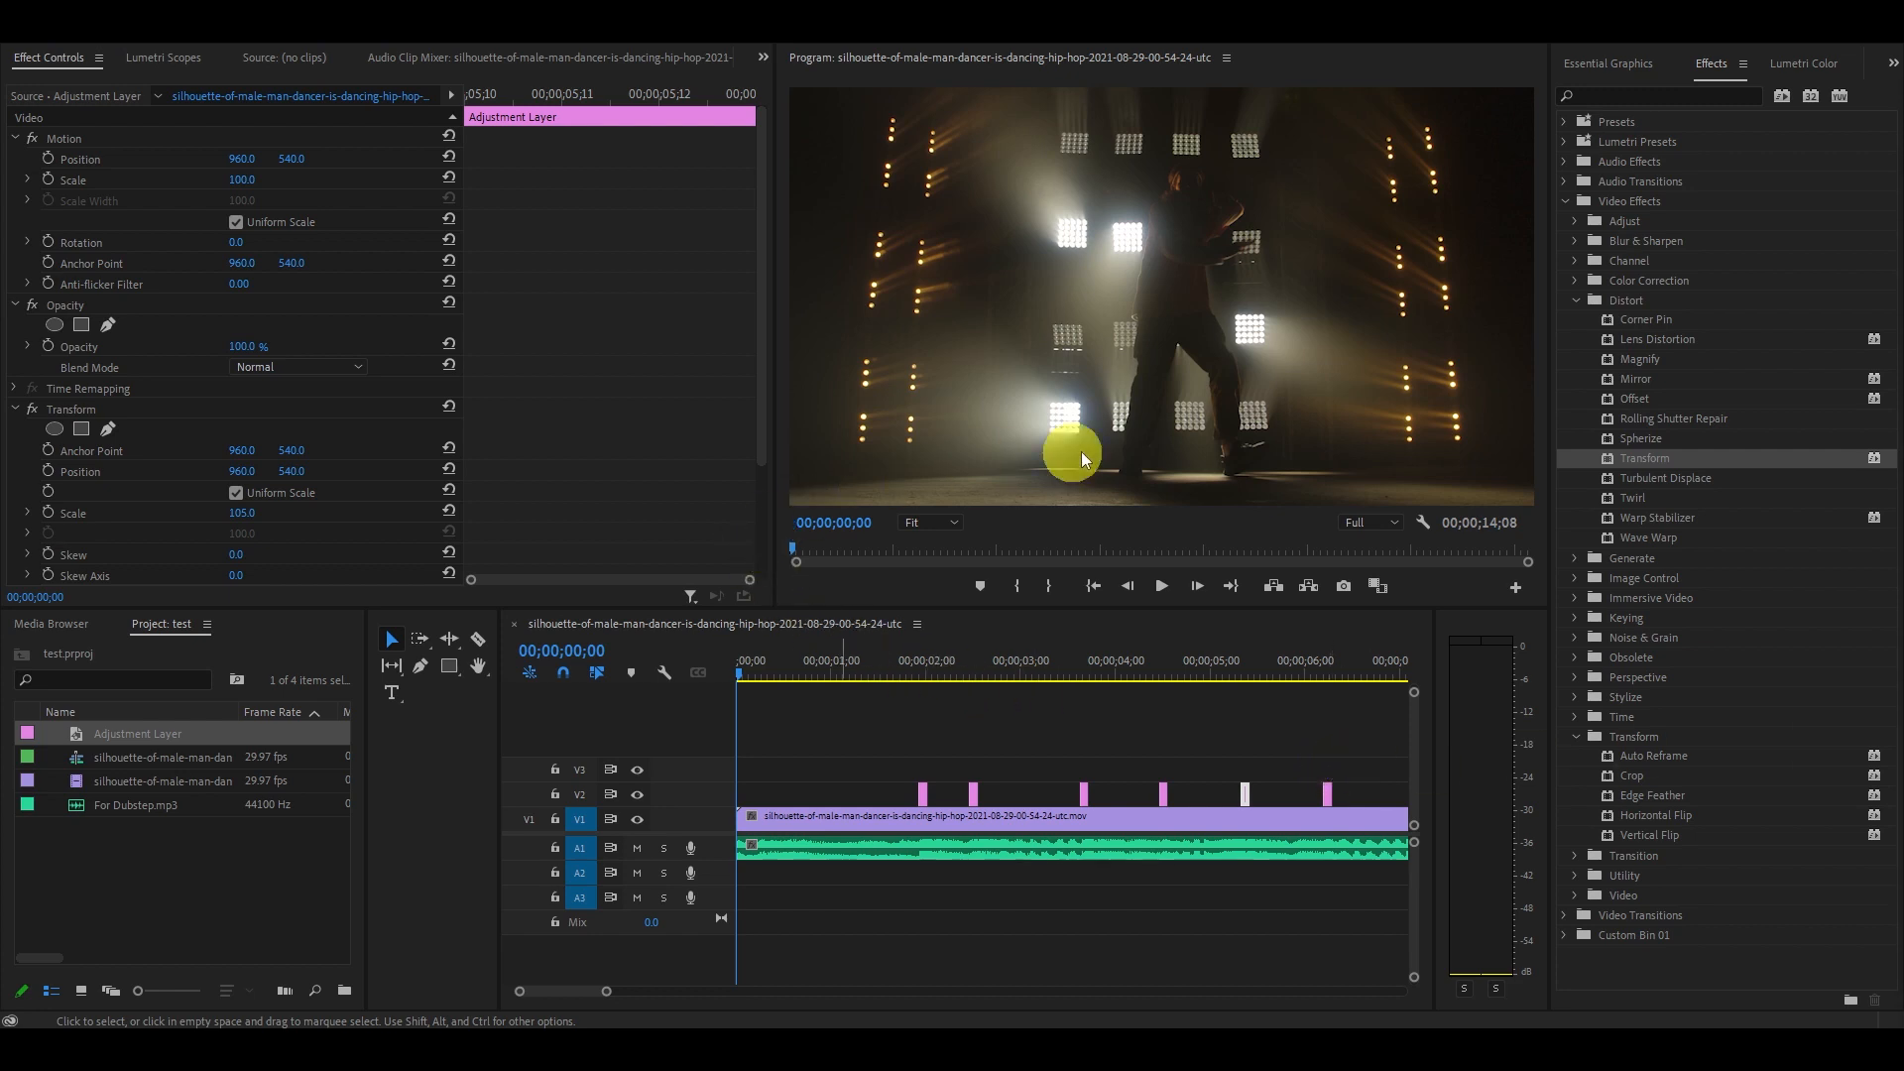
mouse_move(1099, 629)
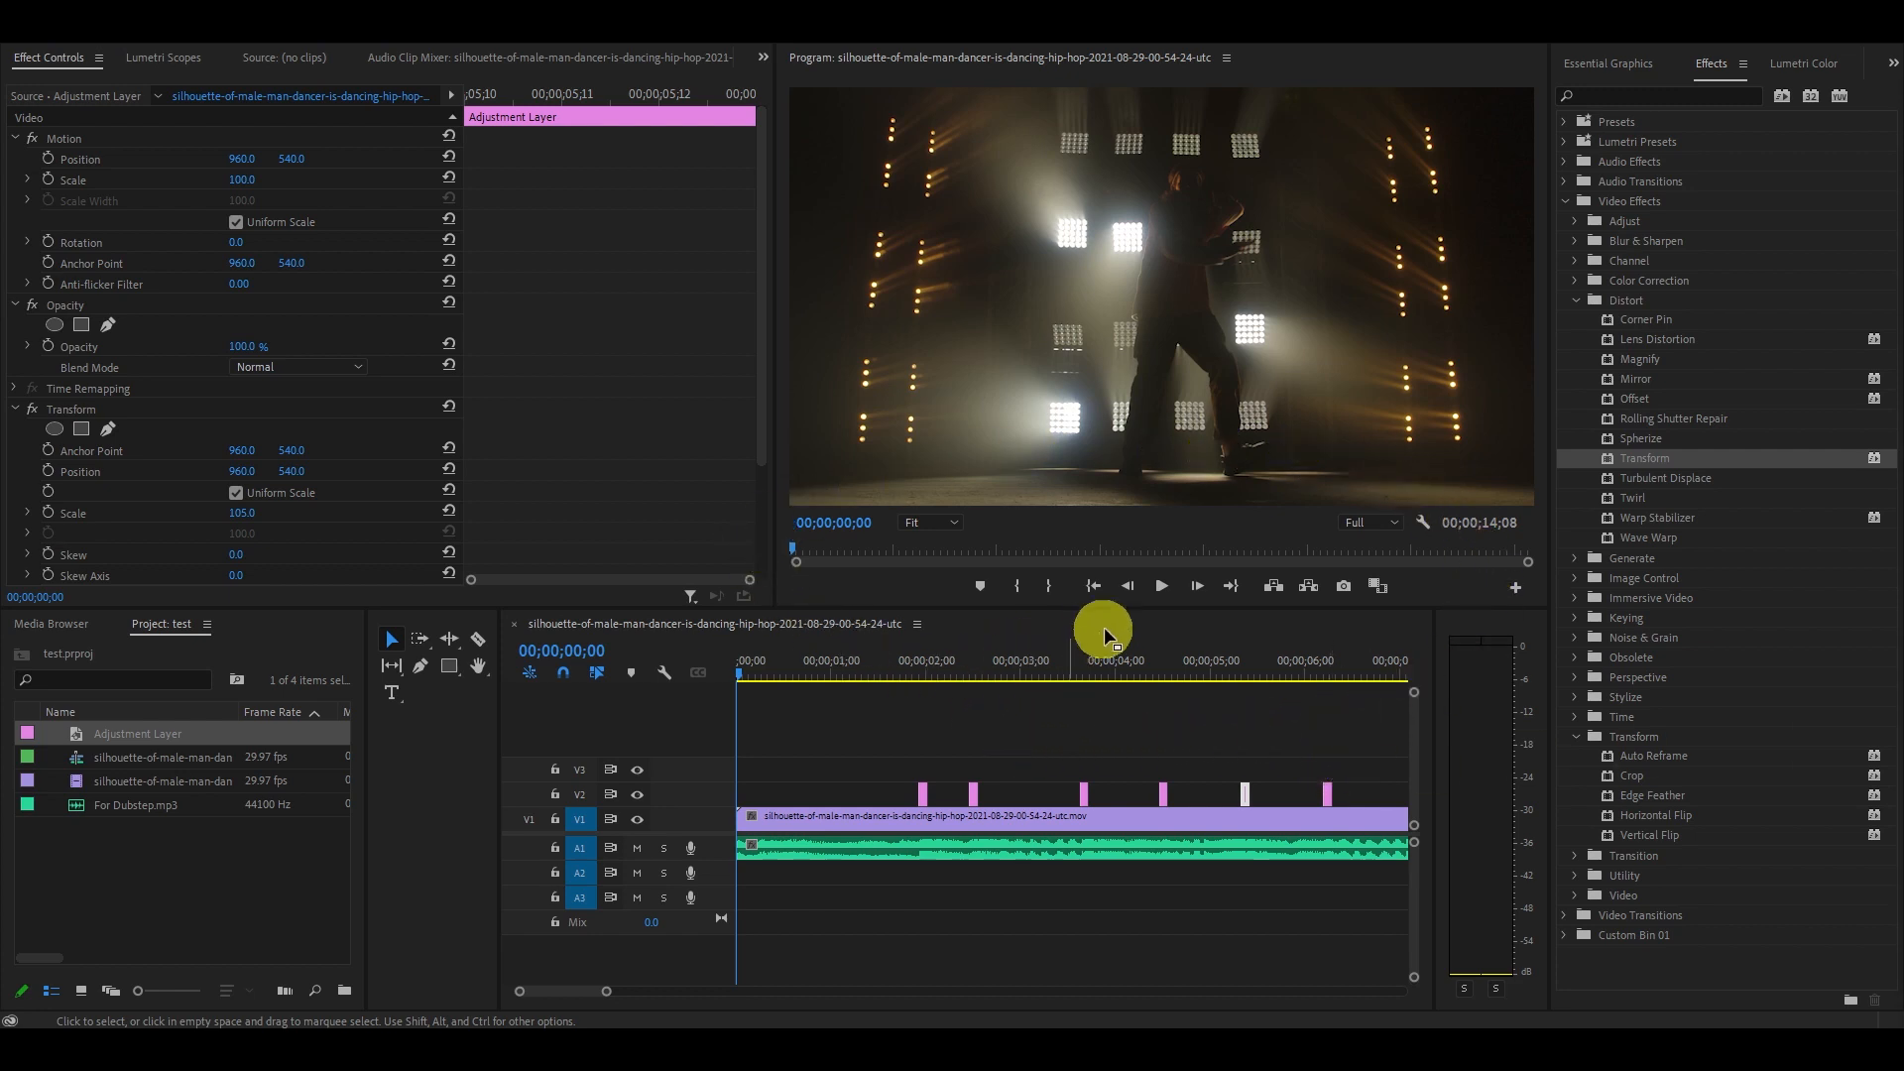